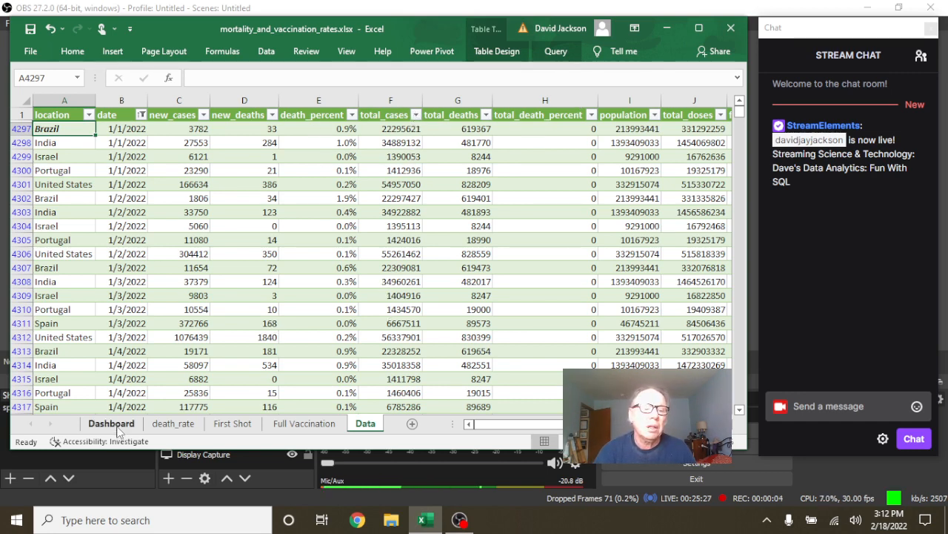
# Switch from the Data sheet to the Dashboard sheet tab
pyautogui.click(110, 423)
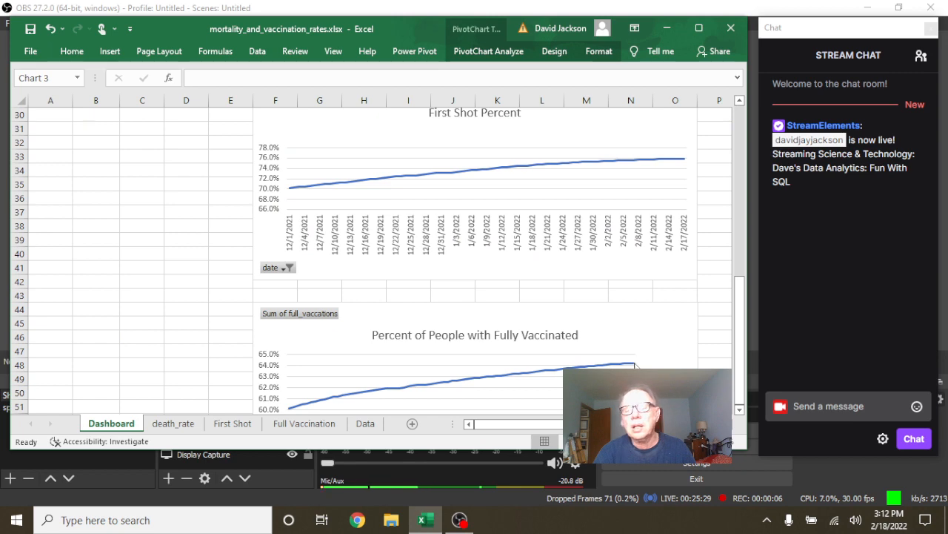
pyautogui.moveTo(406, 341)
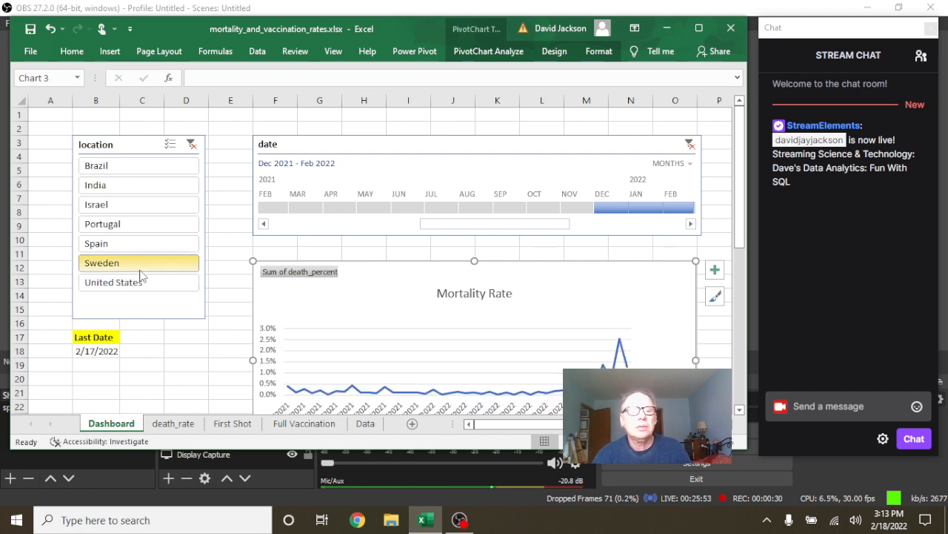
# Filter the slicer to United States and review mortality, first-shot and full-vaccination charts
pyautogui.click(113, 282)
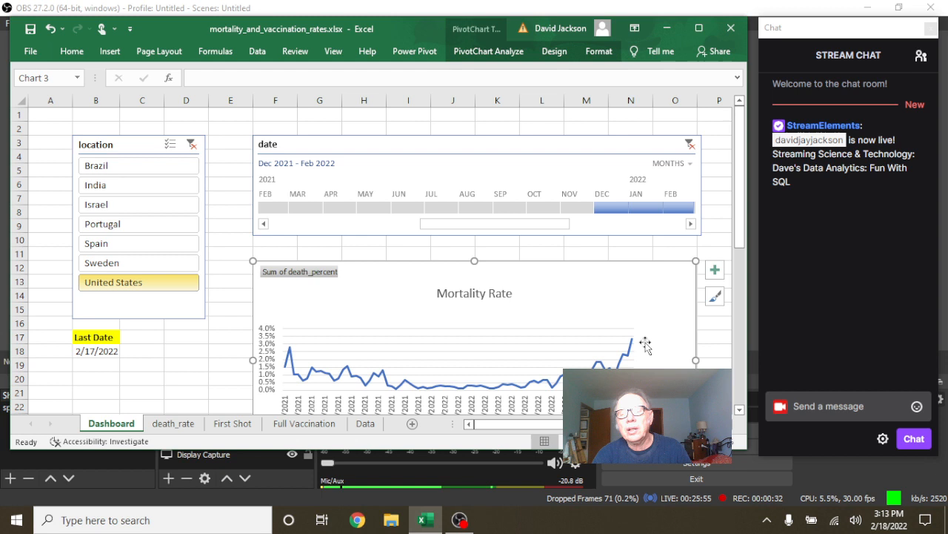
pyautogui.moveTo(635, 346)
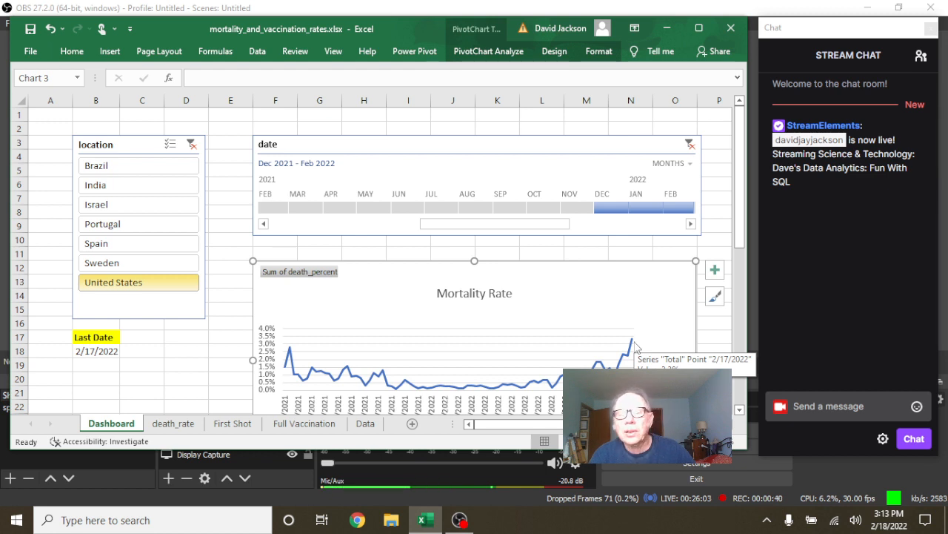
pyautogui.moveTo(615, 348)
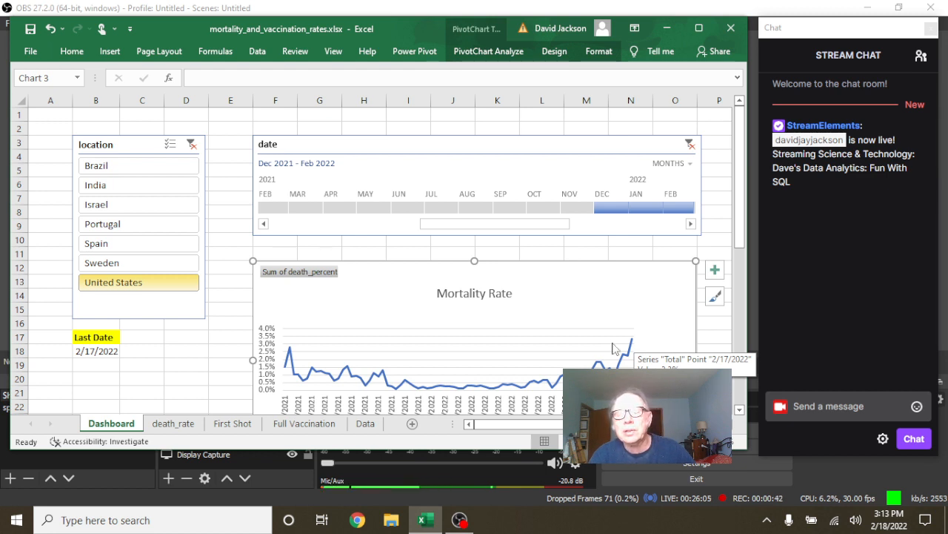
pyautogui.scroll(-3)
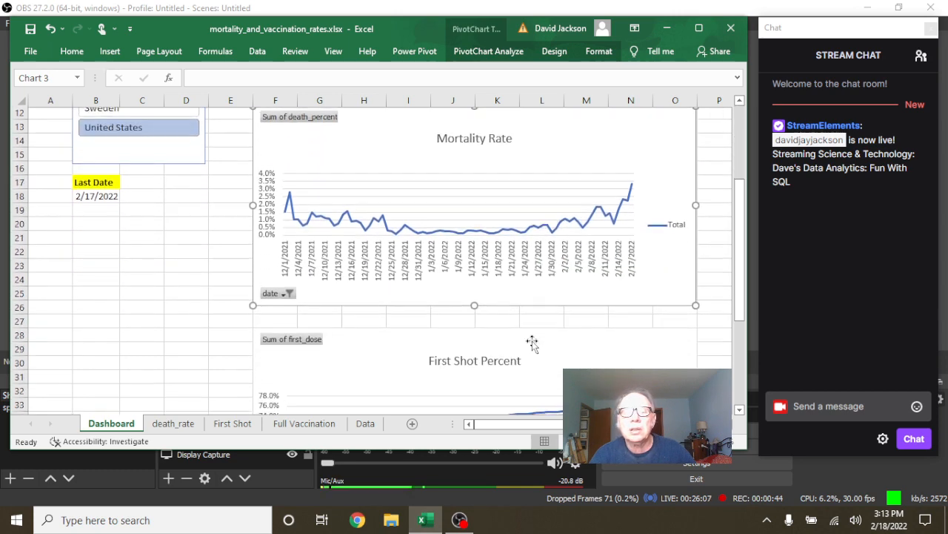
pyautogui.scroll(-3)
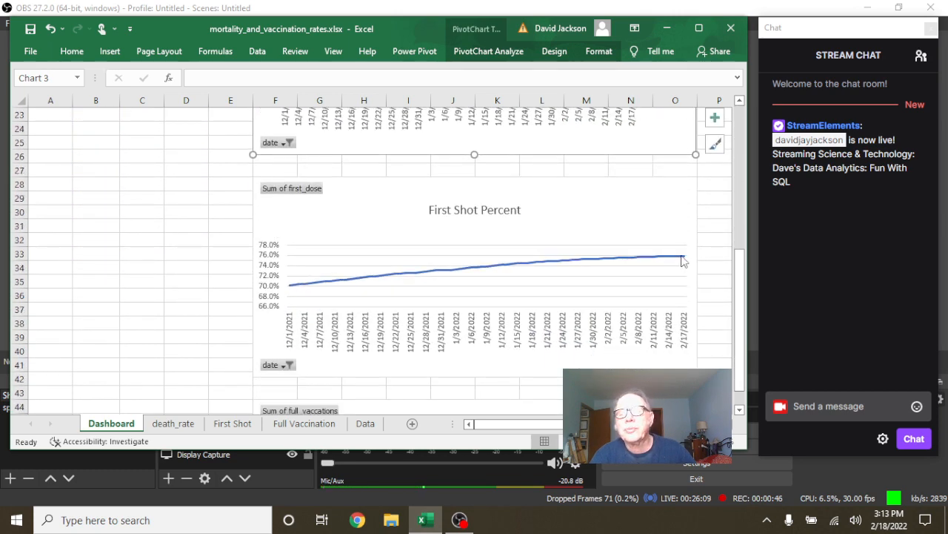
pyautogui.moveTo(682, 259)
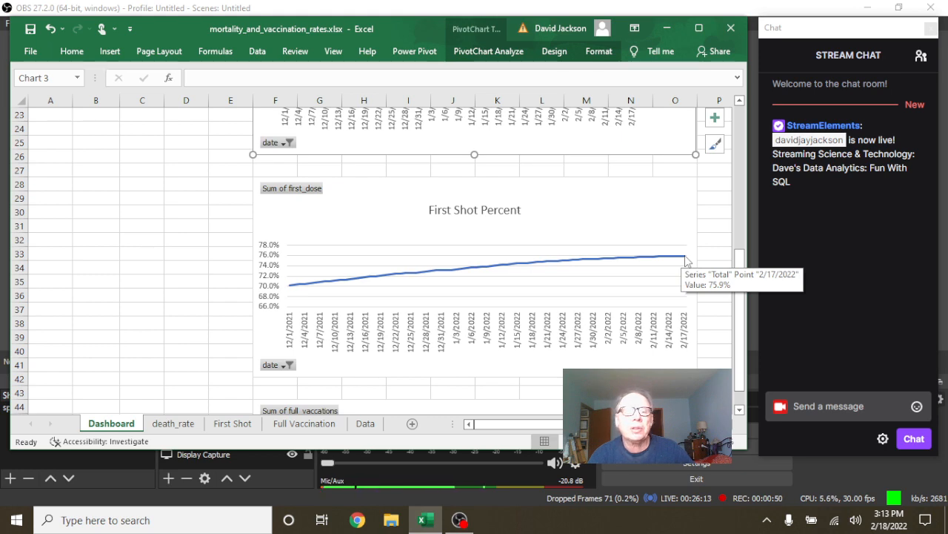
pyautogui.scroll(-3)
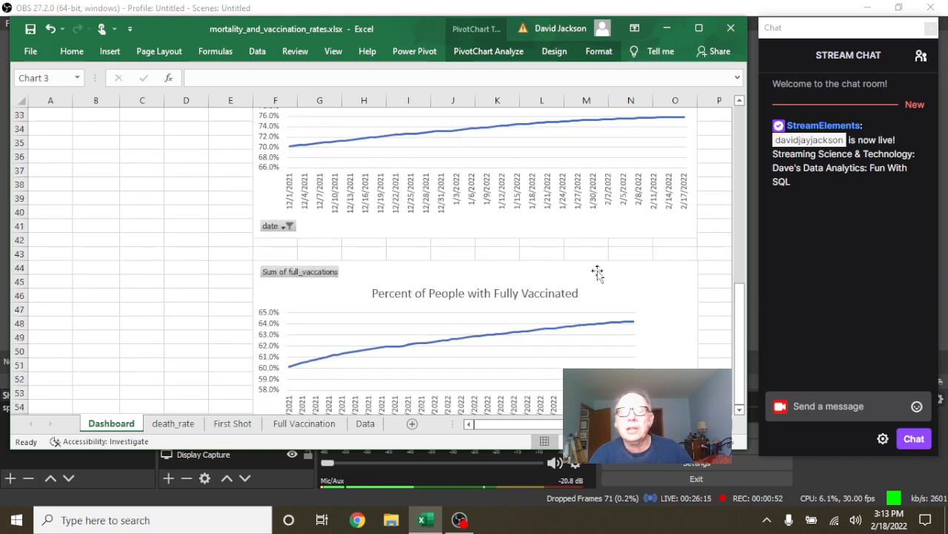
pyautogui.moveTo(634, 323)
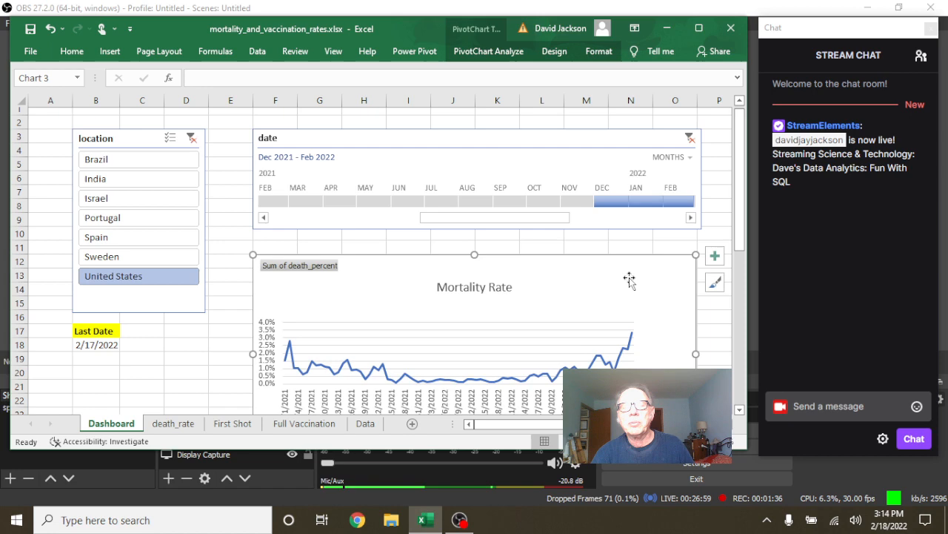
pyautogui.scroll(-3)
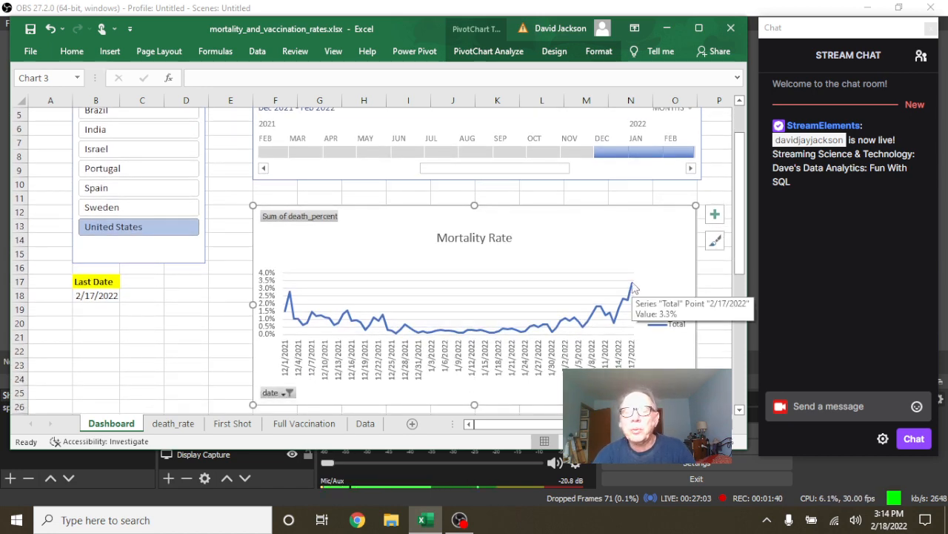
pyautogui.scroll(-3)
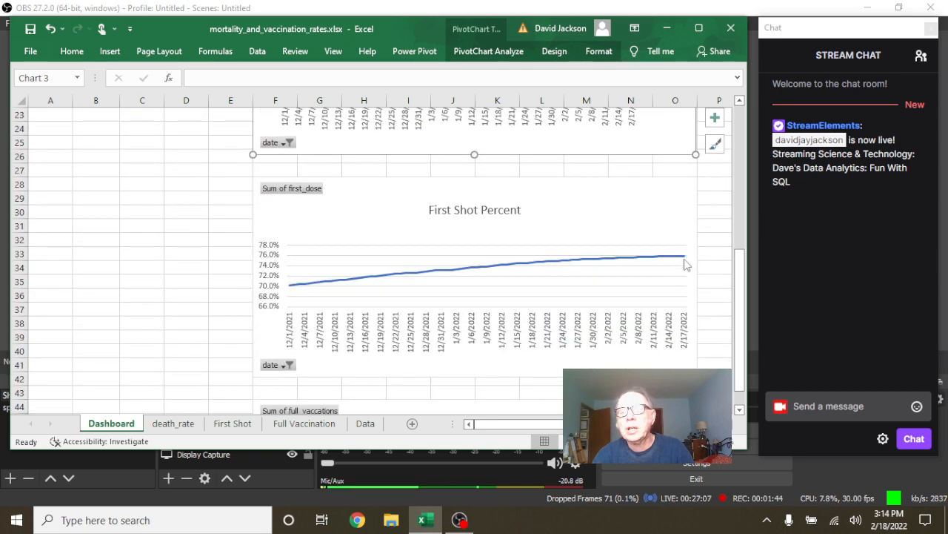
pyautogui.moveTo(685, 260)
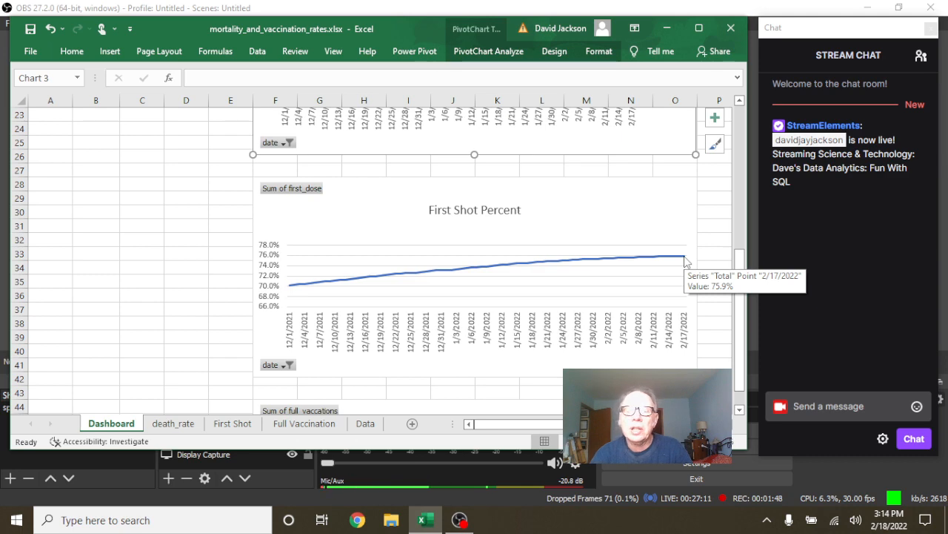
pyautogui.scroll(-3)
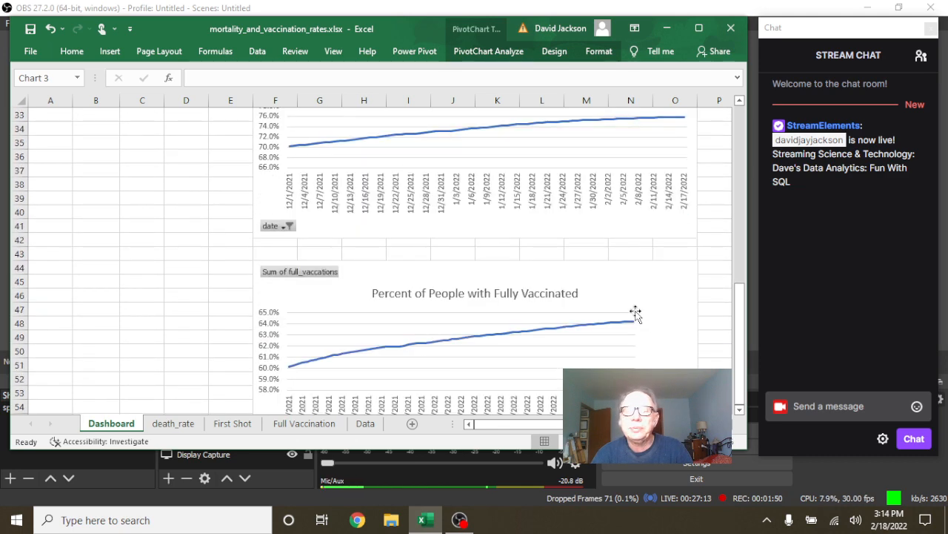
pyautogui.moveTo(635, 321)
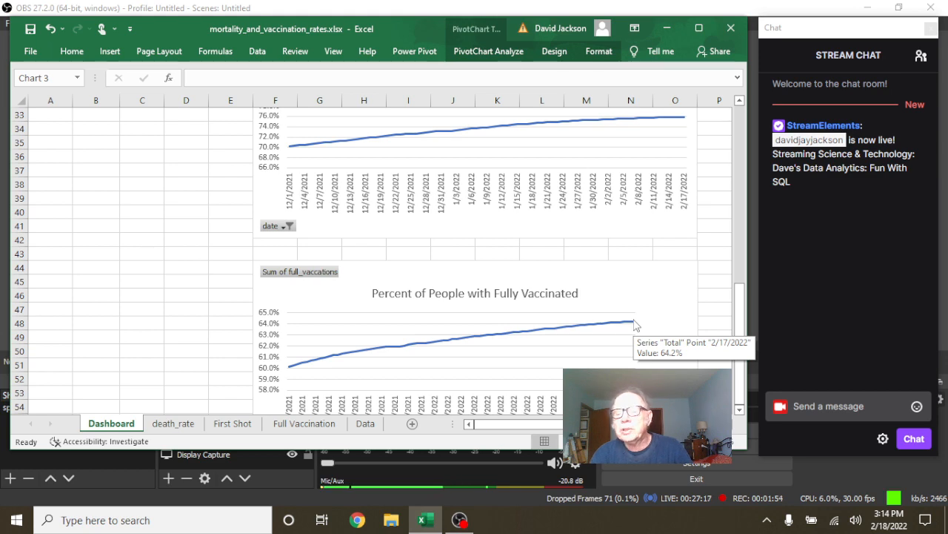
pyautogui.moveTo(351, 239)
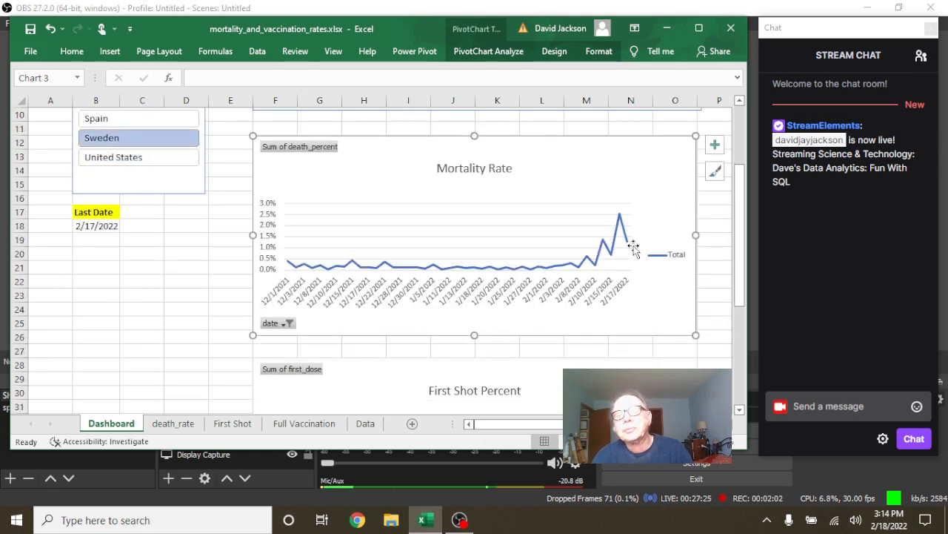
pyautogui.moveTo(626, 246)
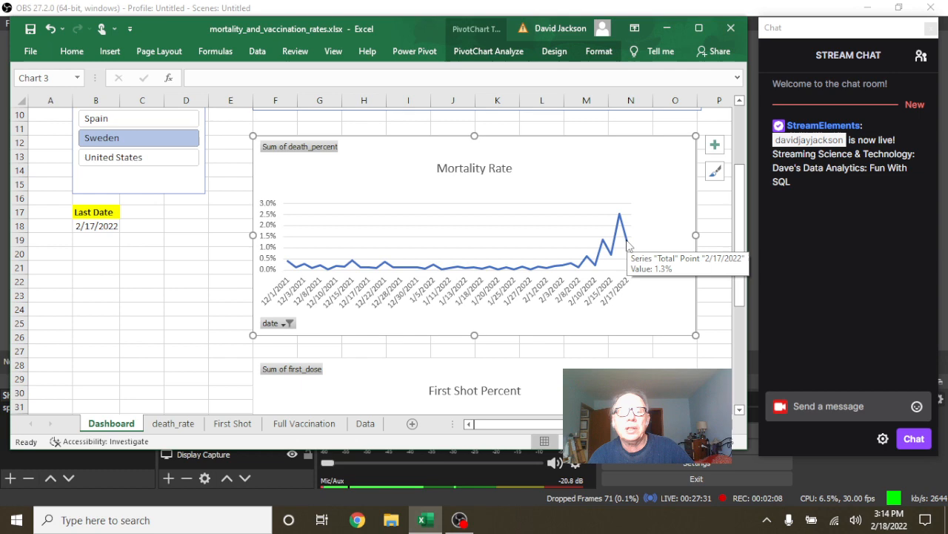
# Scroll through Sweden's charts: first shots about 76.7%, full vaccination about 74.5%
pyautogui.scroll(-3)
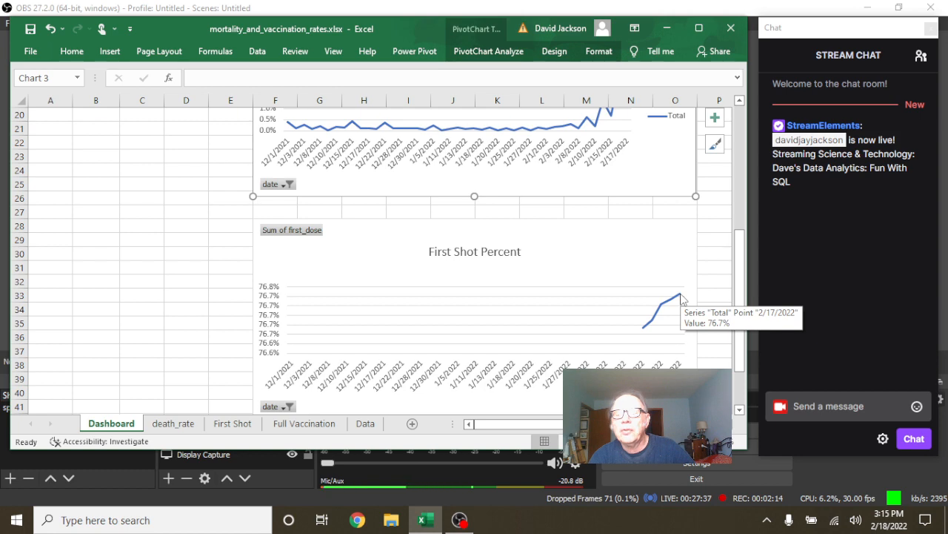
pyautogui.scroll(-3)
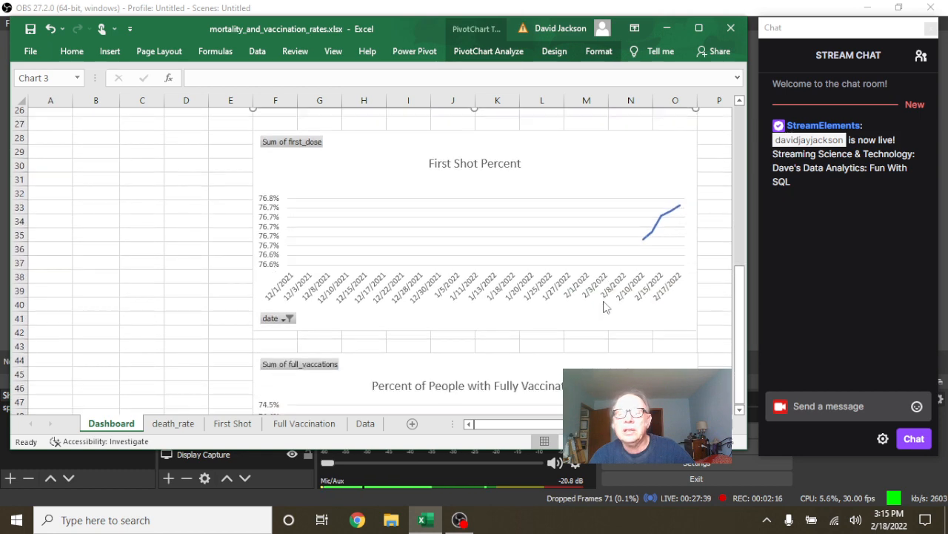
pyautogui.scroll(-3)
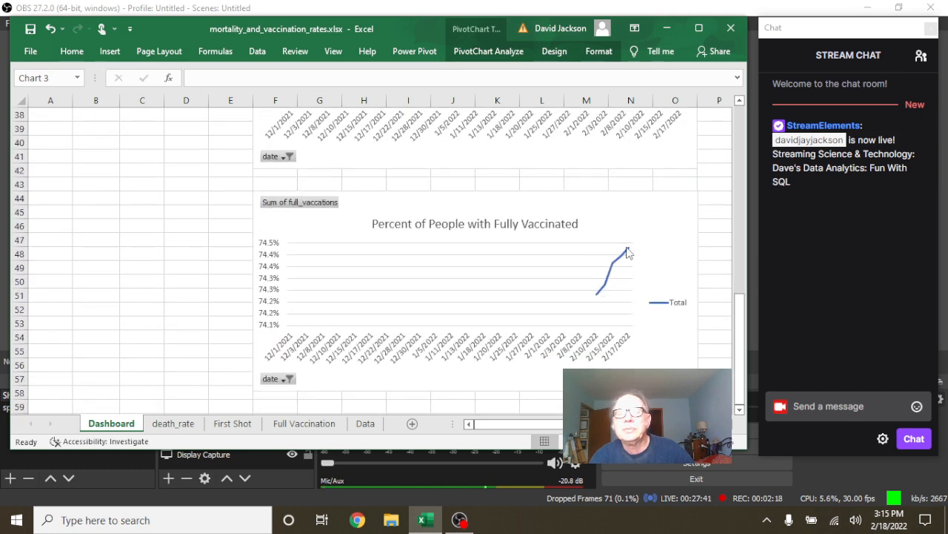
pyautogui.moveTo(628, 250)
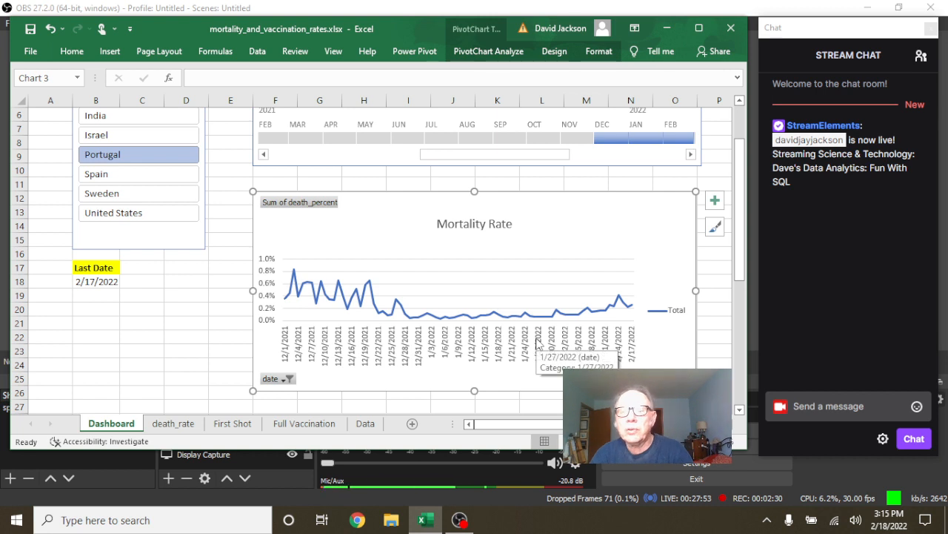
pyautogui.moveTo(650, 327)
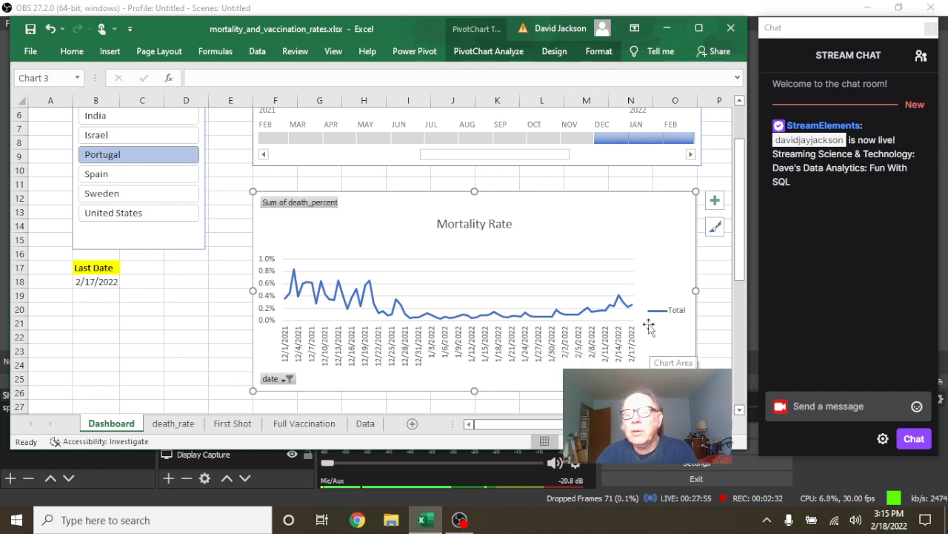
pyautogui.moveTo(640, 311)
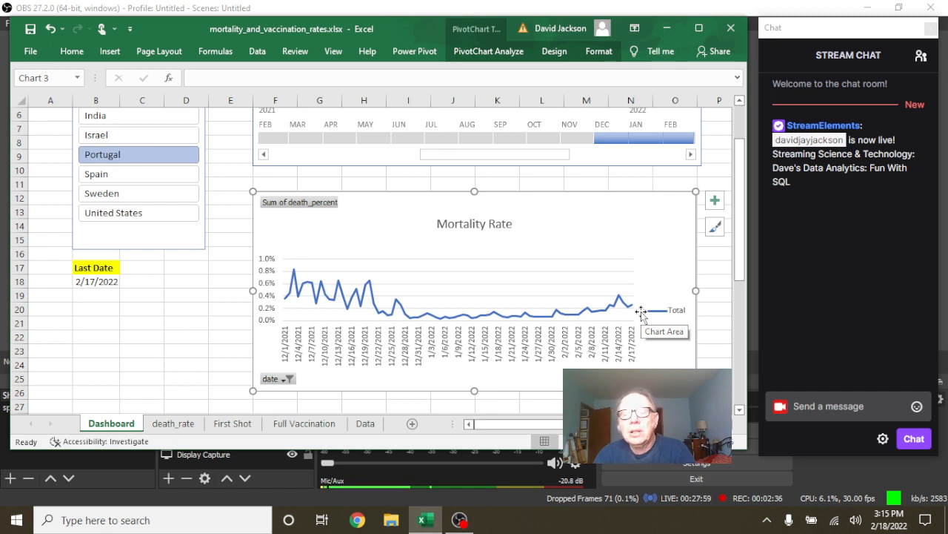
pyautogui.moveTo(636, 310)
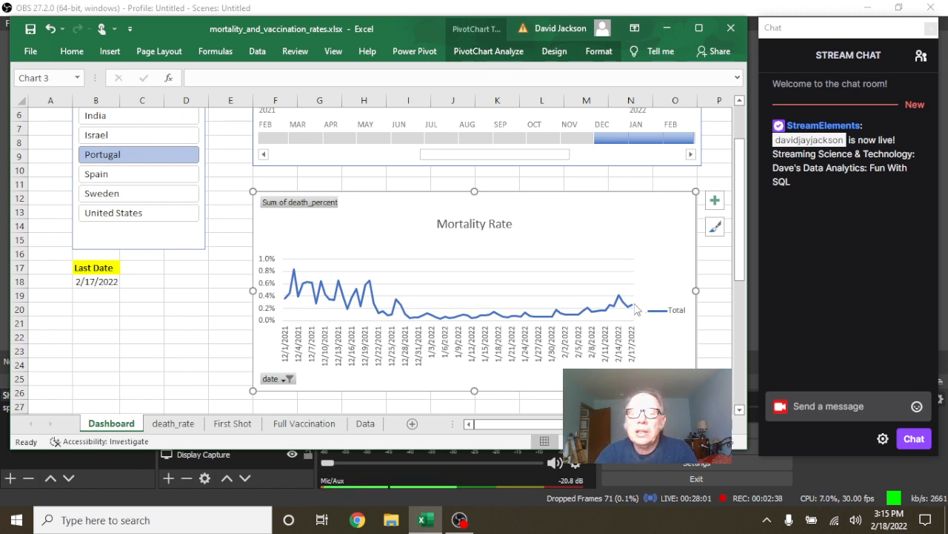
pyautogui.moveTo(633, 307)
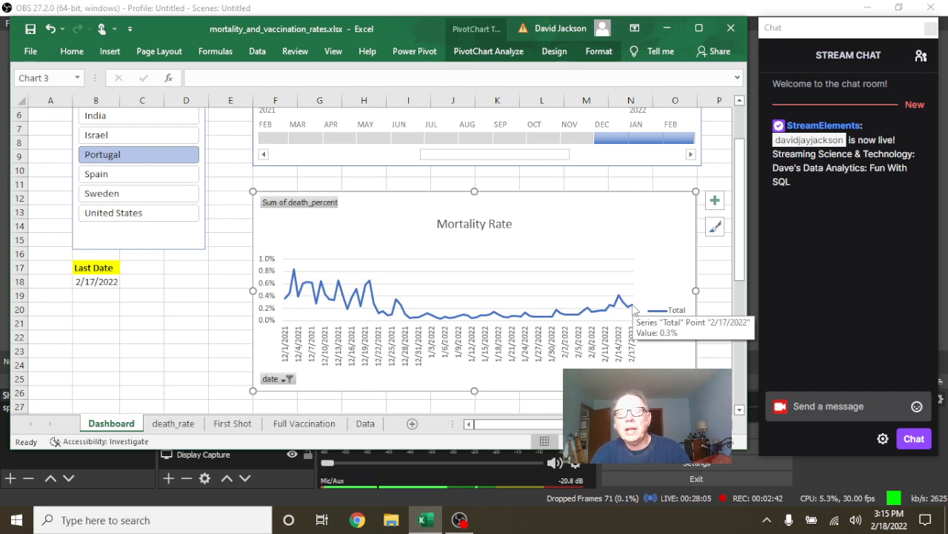
pyautogui.moveTo(629, 287)
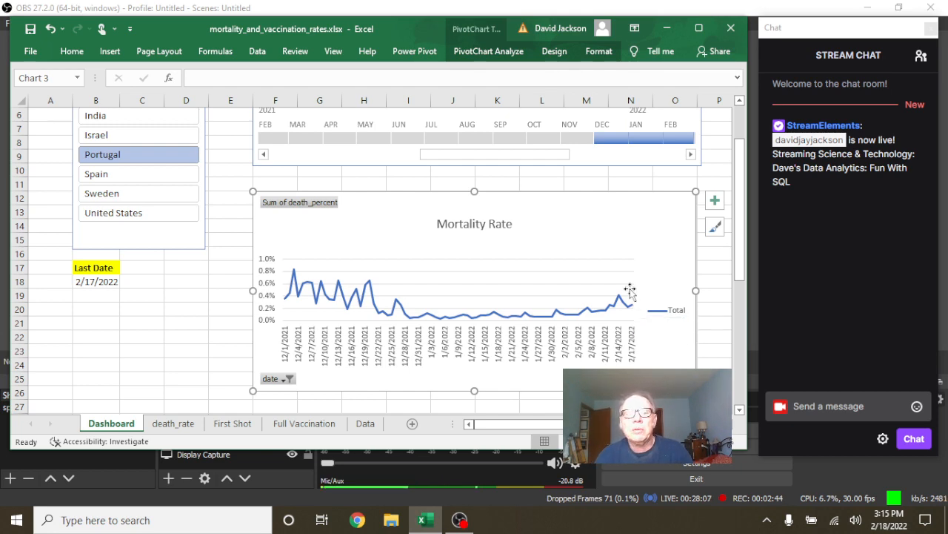
# Scroll through Portugal's charts: first shots near 94.8%, full vaccination above 91%
pyautogui.scroll(-3)
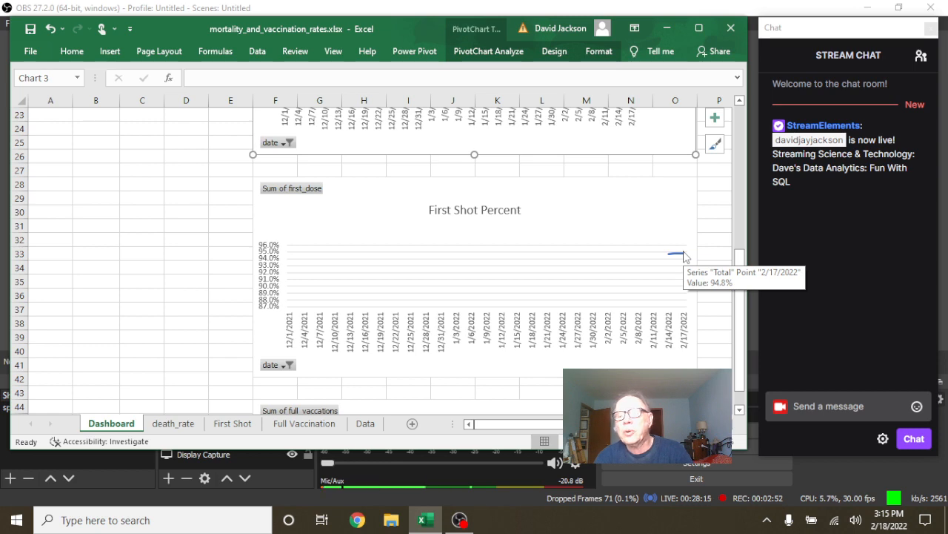
pyautogui.scroll(-3)
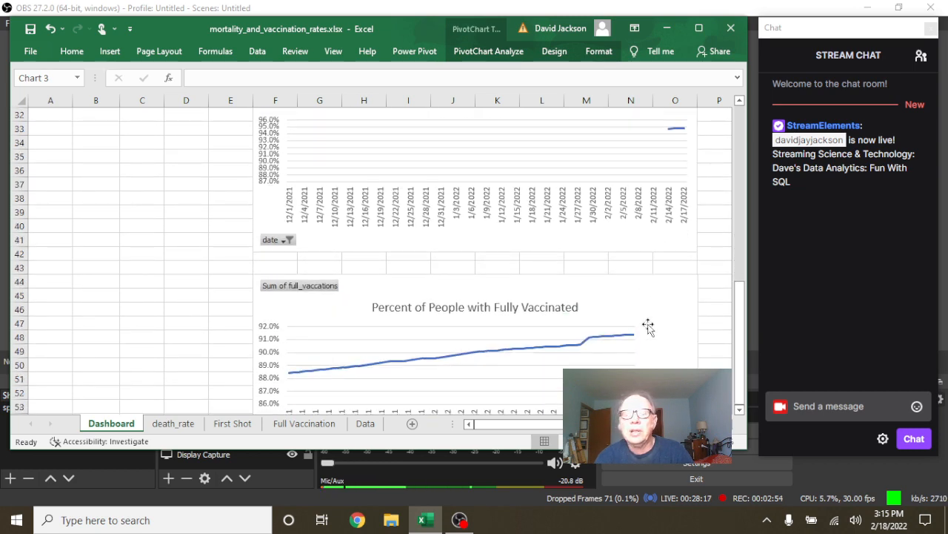
pyautogui.moveTo(636, 337)
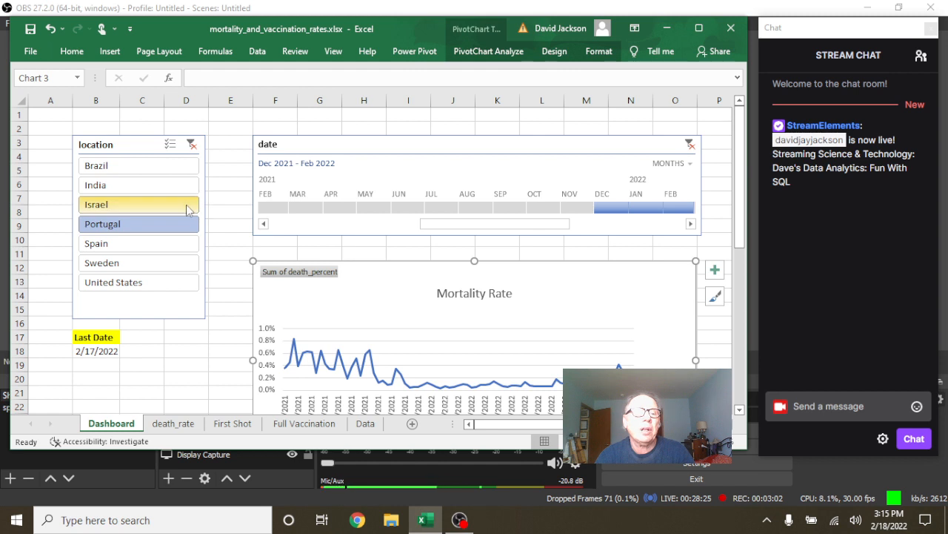
# Filter the slicer to Israel and review the Mortality, First Shot and Full Vaccination charts
pyautogui.click(96, 203)
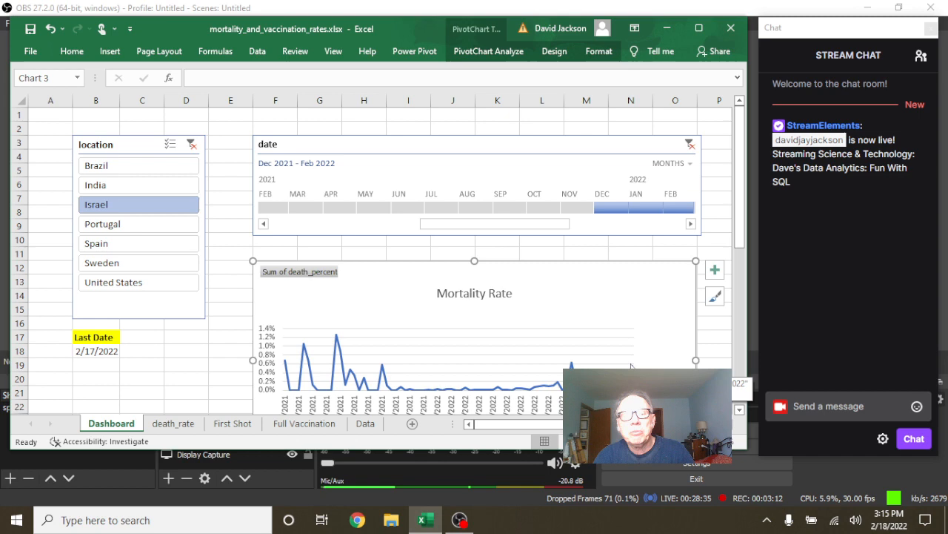
pyautogui.scroll(-3)
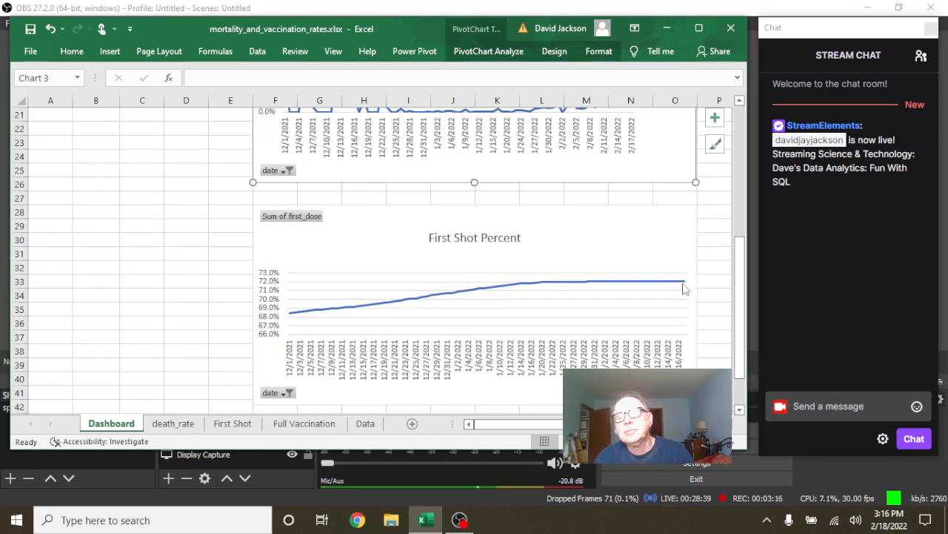
pyautogui.moveTo(681, 287)
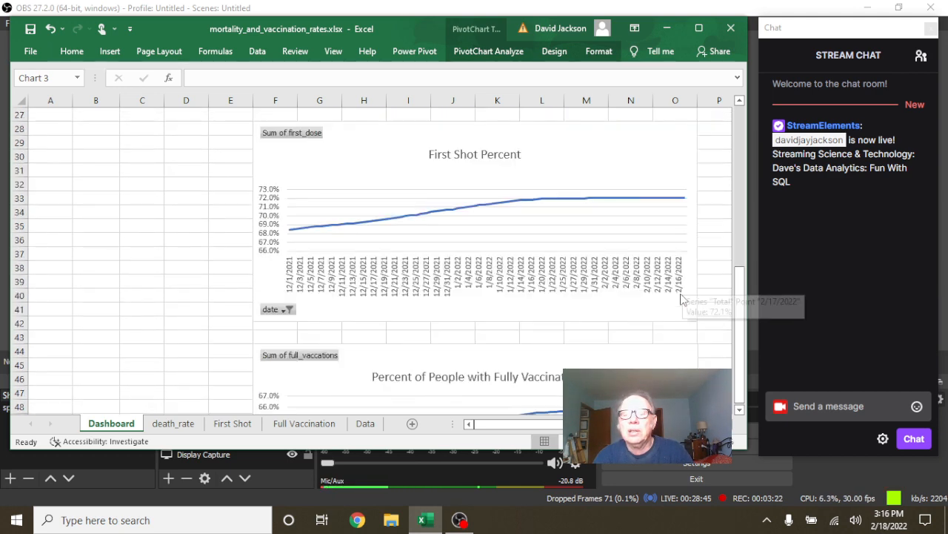
pyautogui.scroll(-3)
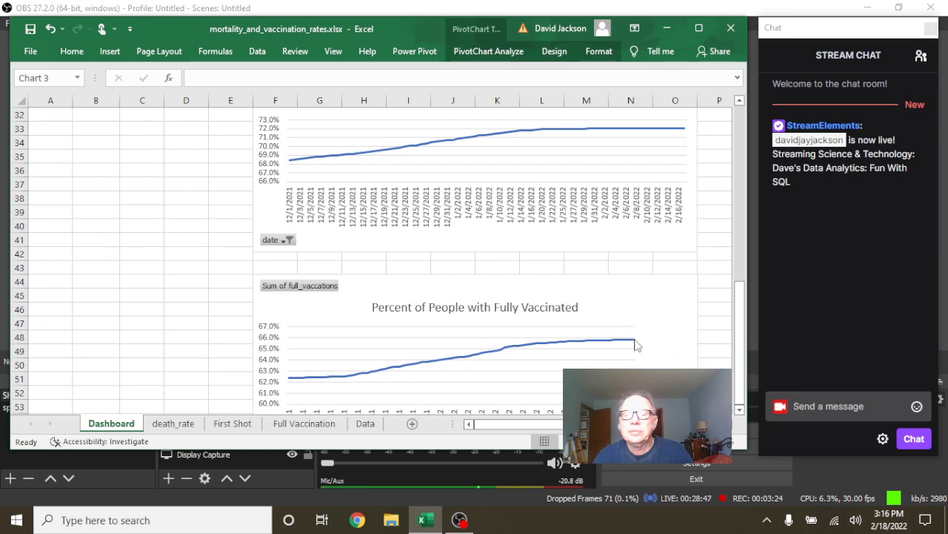
pyautogui.moveTo(636, 343)
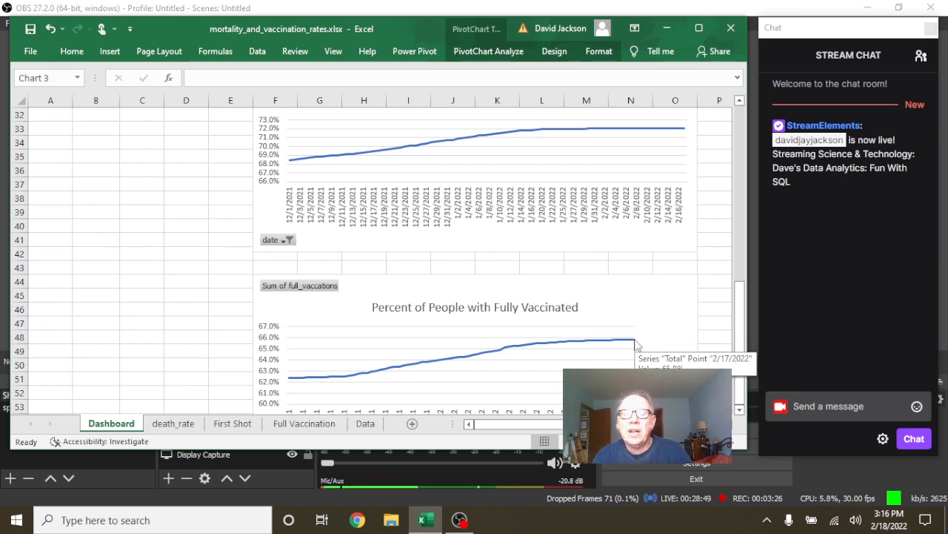
pyautogui.moveTo(545, 284)
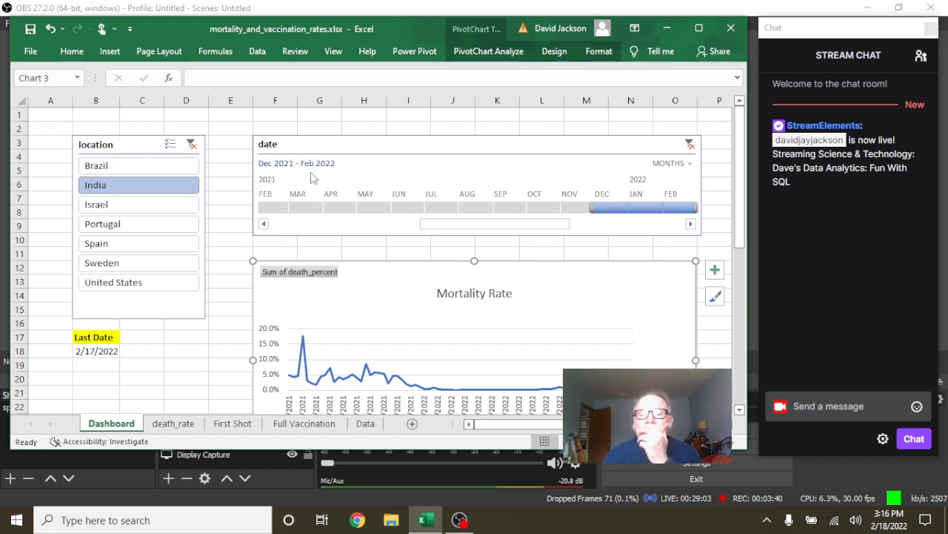
pyautogui.scroll(-3)
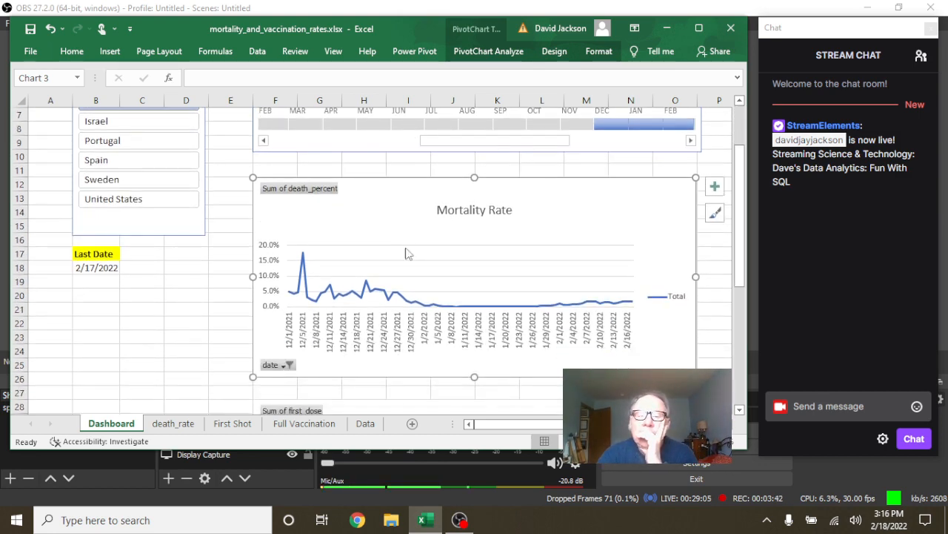
pyautogui.scroll(-3)
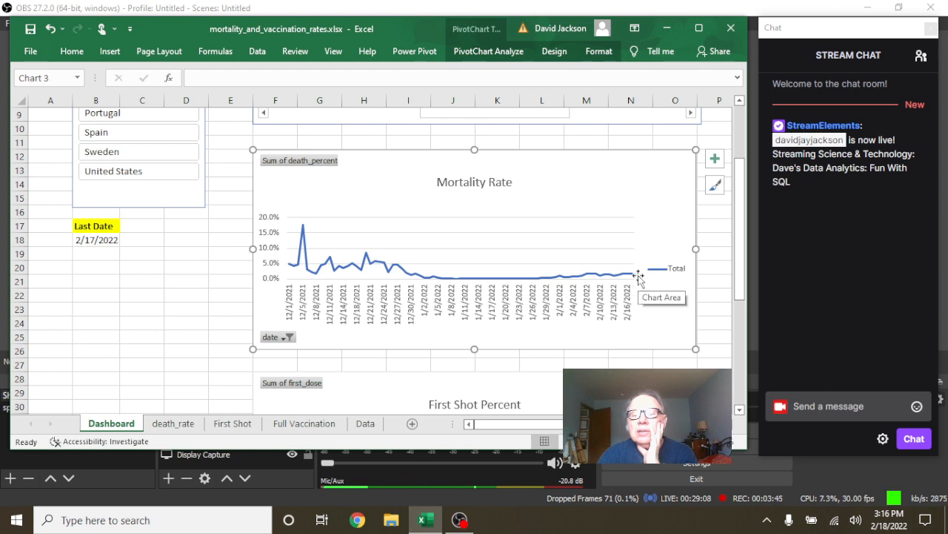
pyautogui.moveTo(636, 276)
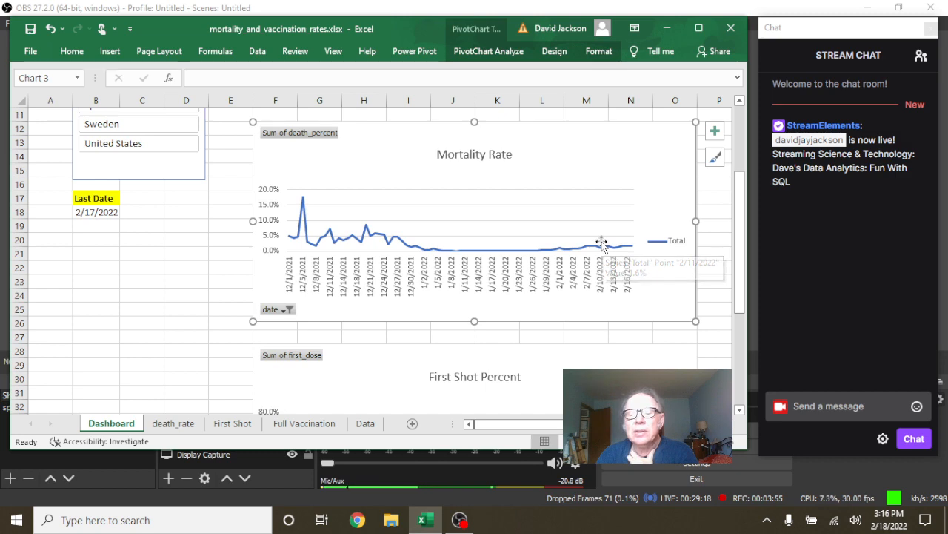
pyautogui.scroll(-3)
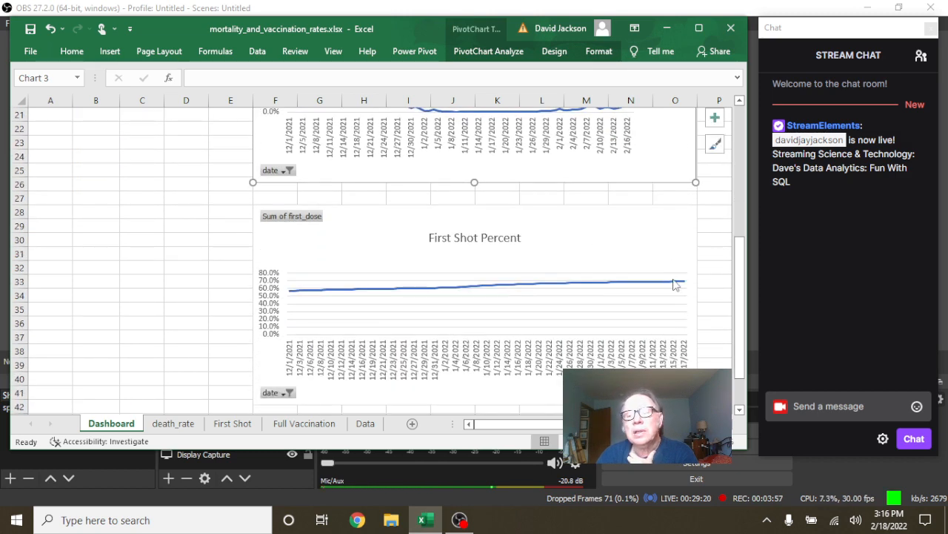
pyautogui.moveTo(685, 283)
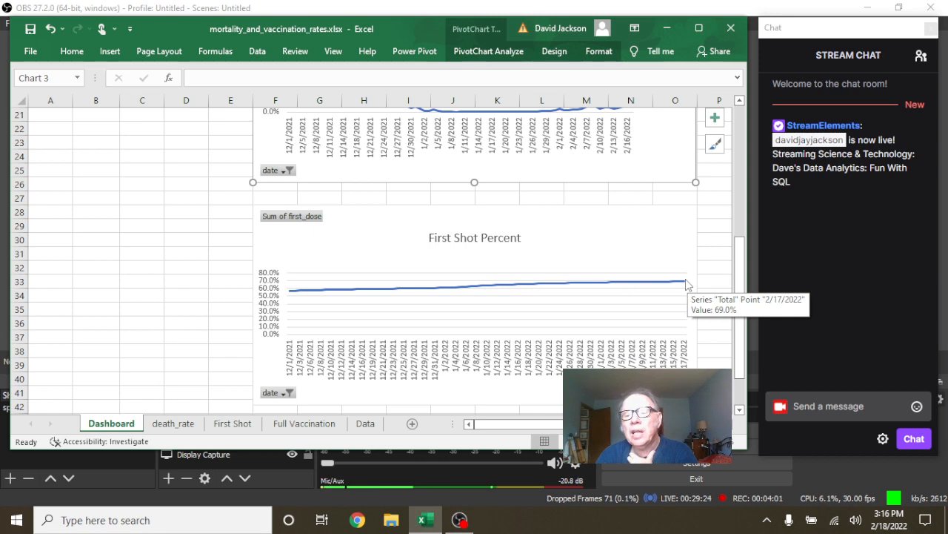
pyautogui.scroll(-3)
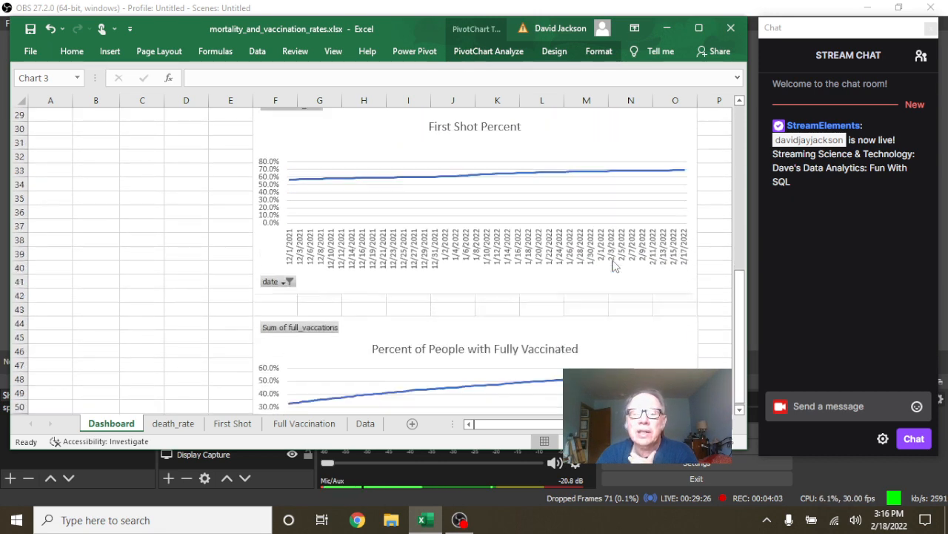
pyautogui.scroll(-3)
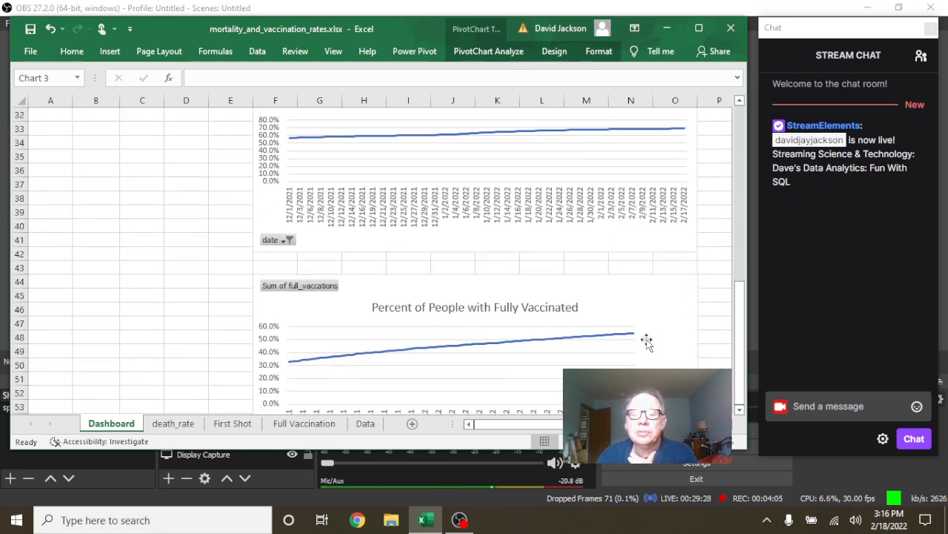
pyautogui.moveTo(635, 337)
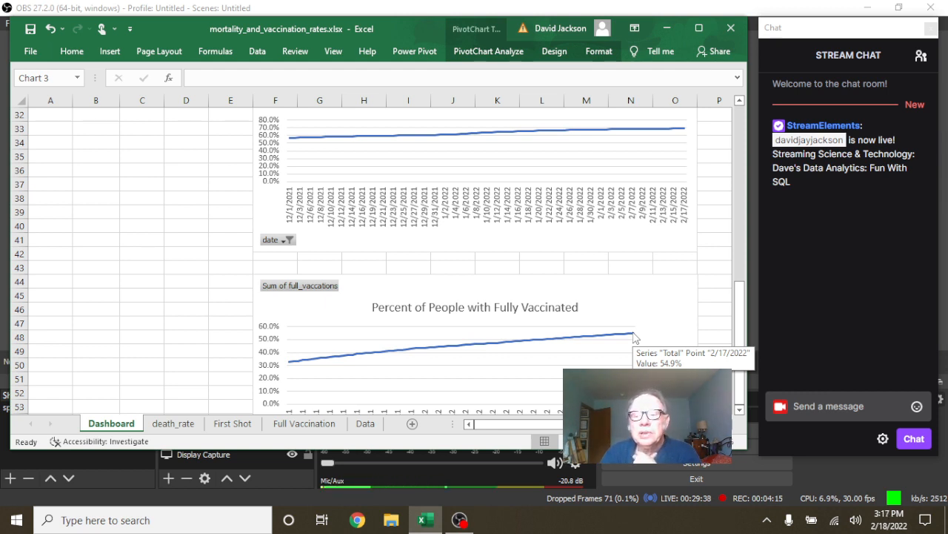
pyautogui.moveTo(560, 291)
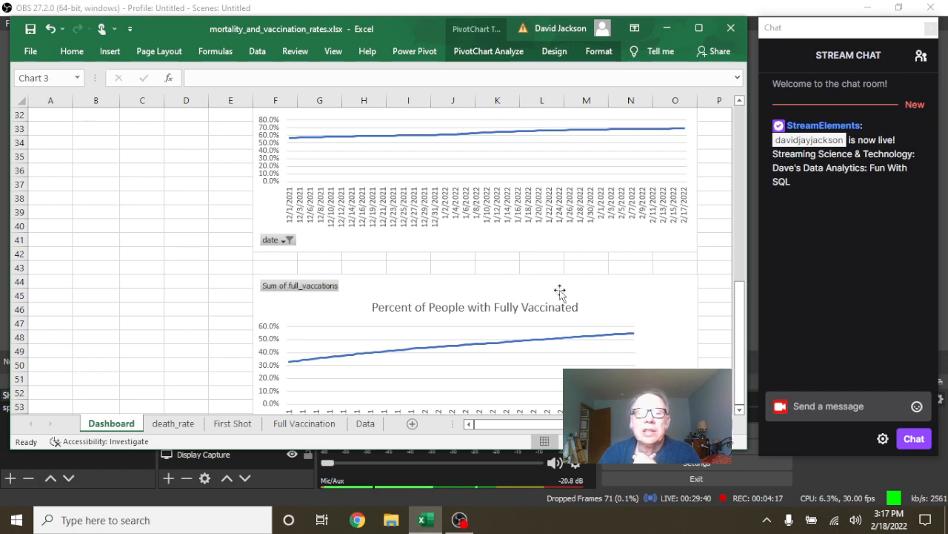
pyautogui.moveTo(254, 202)
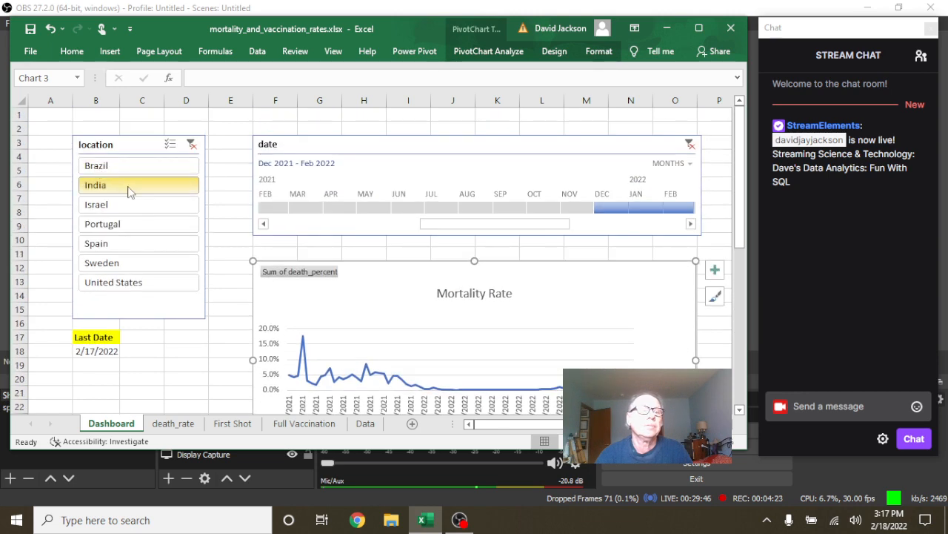
# Filter the slicer to Brazil and review mortality peaking near 6% and first shots
pyautogui.click(97, 165)
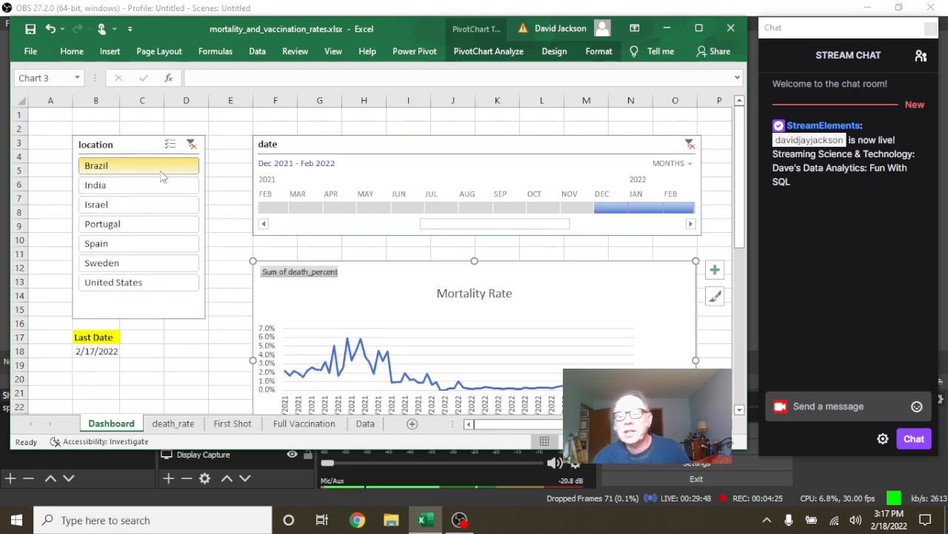
pyautogui.click(139, 166)
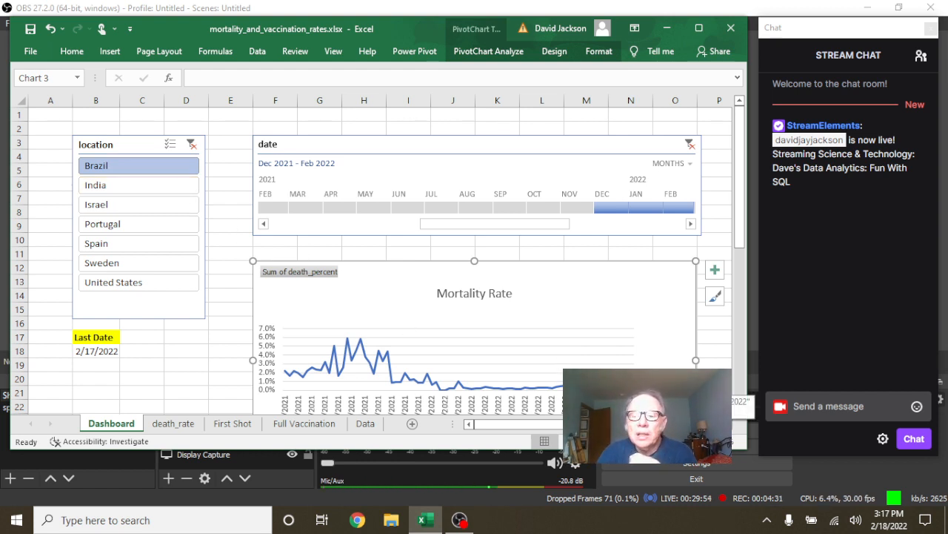
pyautogui.moveTo(566, 308)
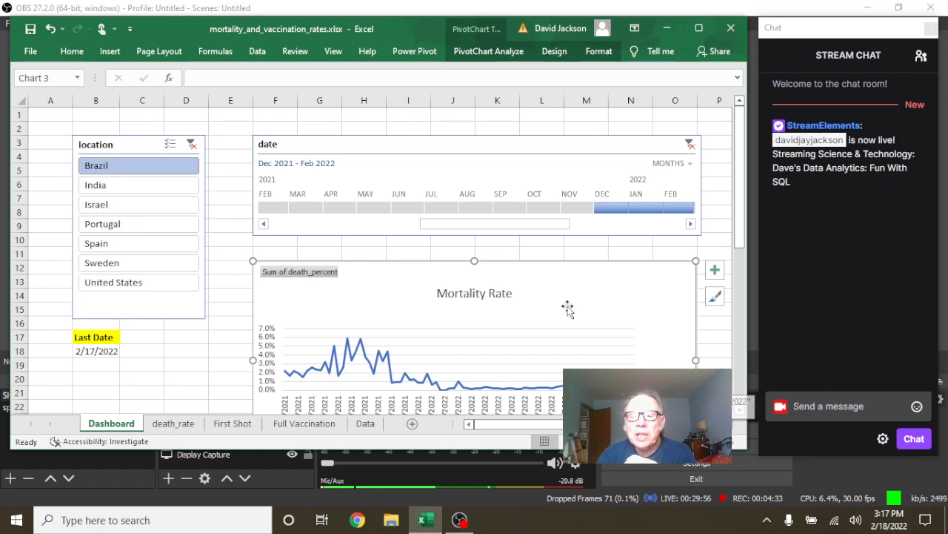
pyautogui.scroll(-3)
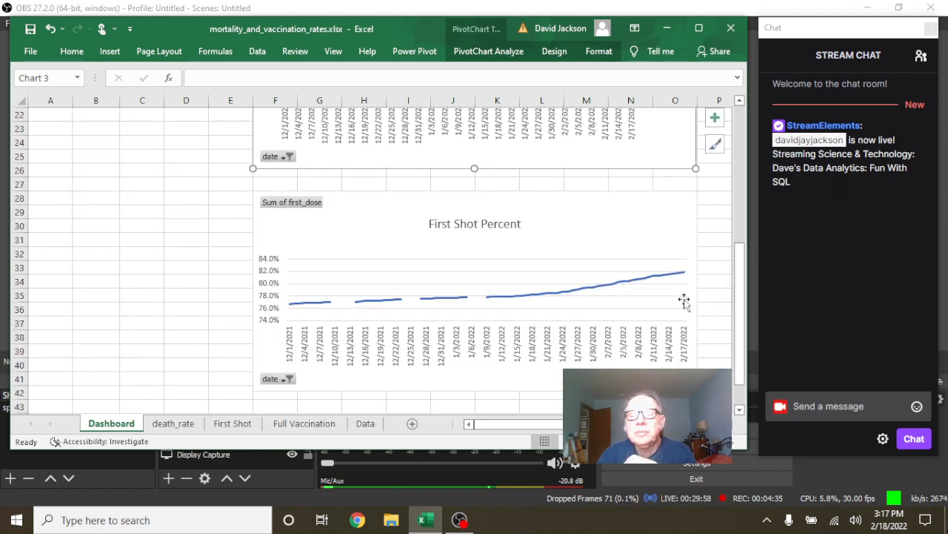
pyautogui.moveTo(681, 278)
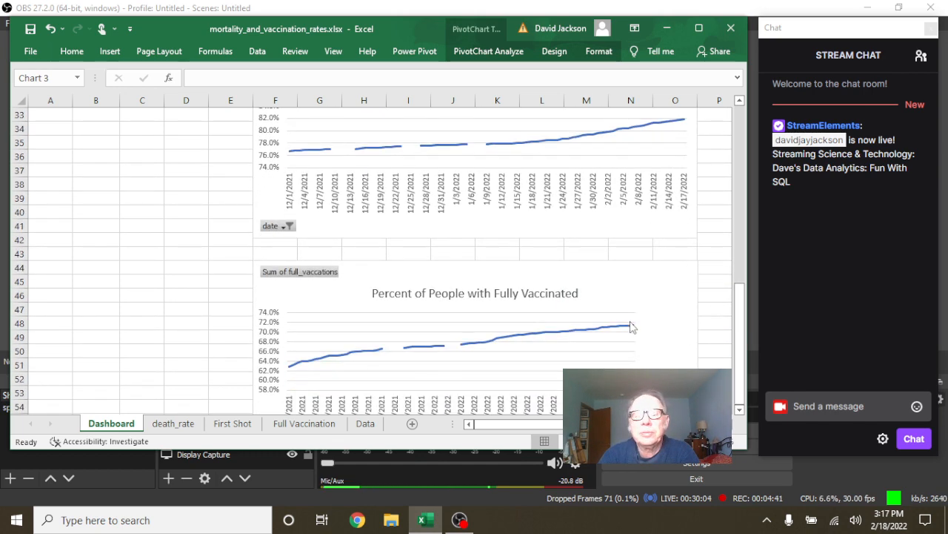
pyautogui.moveTo(631, 329)
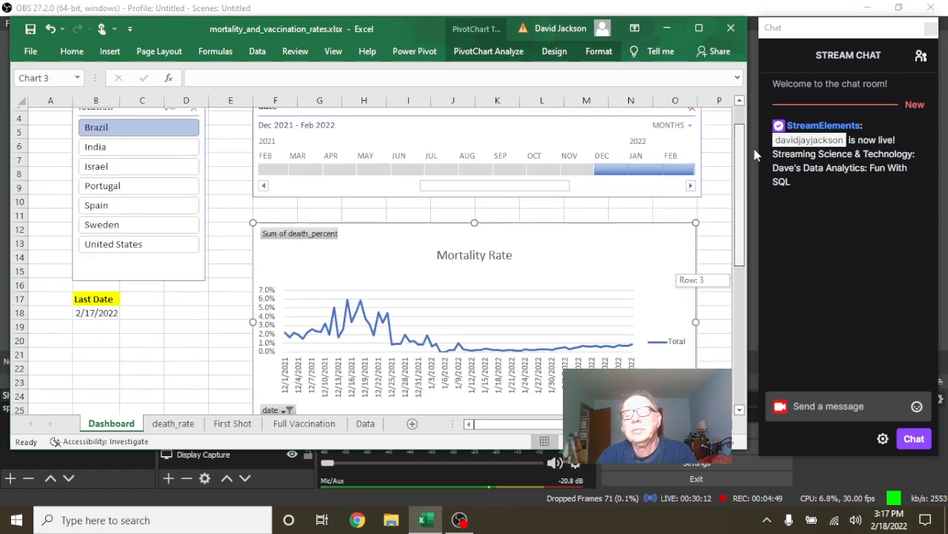
pyautogui.scroll(3)
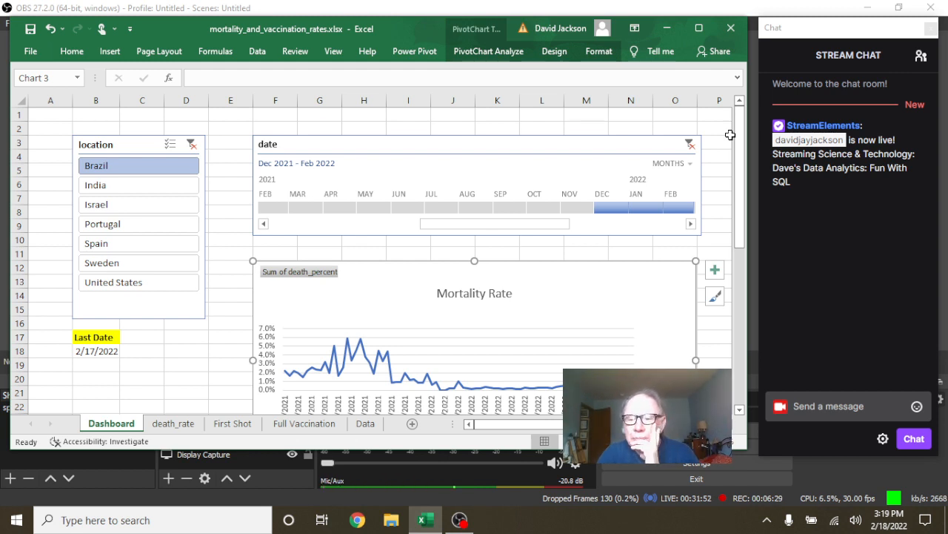
pyautogui.moveTo(721, 188)
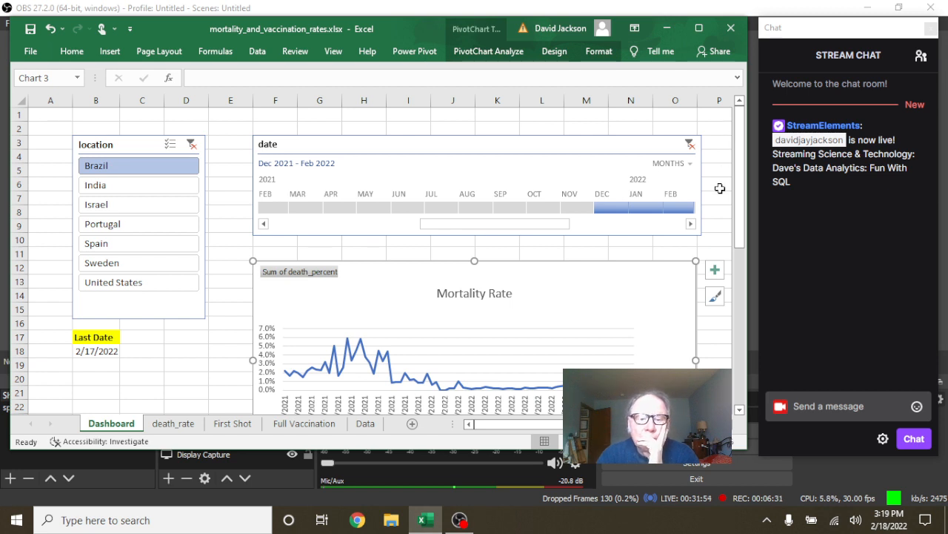
pyautogui.moveTo(512, 503)
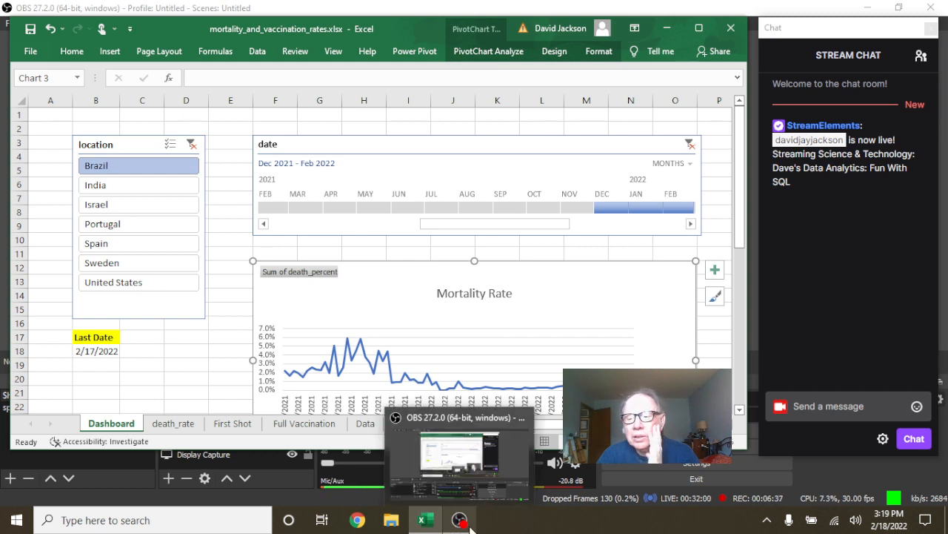
pyautogui.moveTo(460, 520)
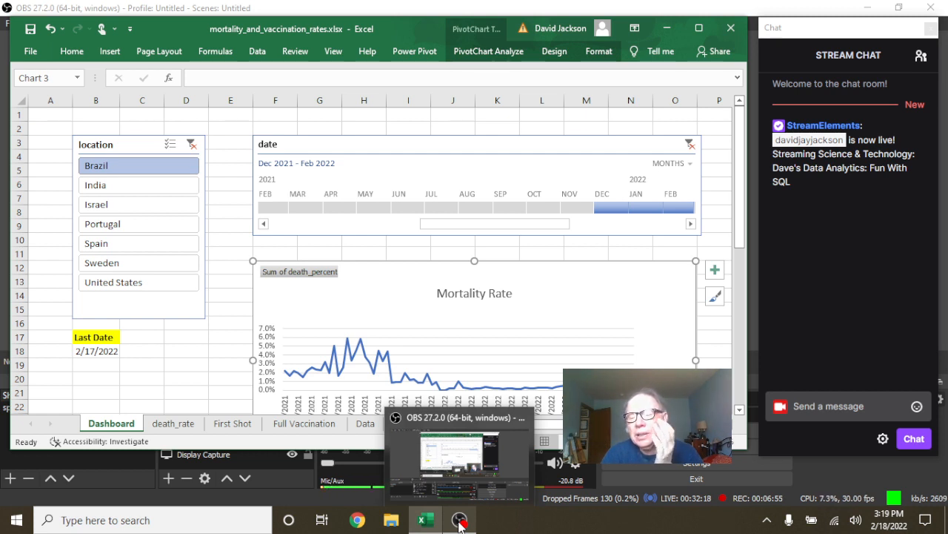
# Bring the OBS Studio window to the front from the taskbar
pyautogui.click(459, 519)
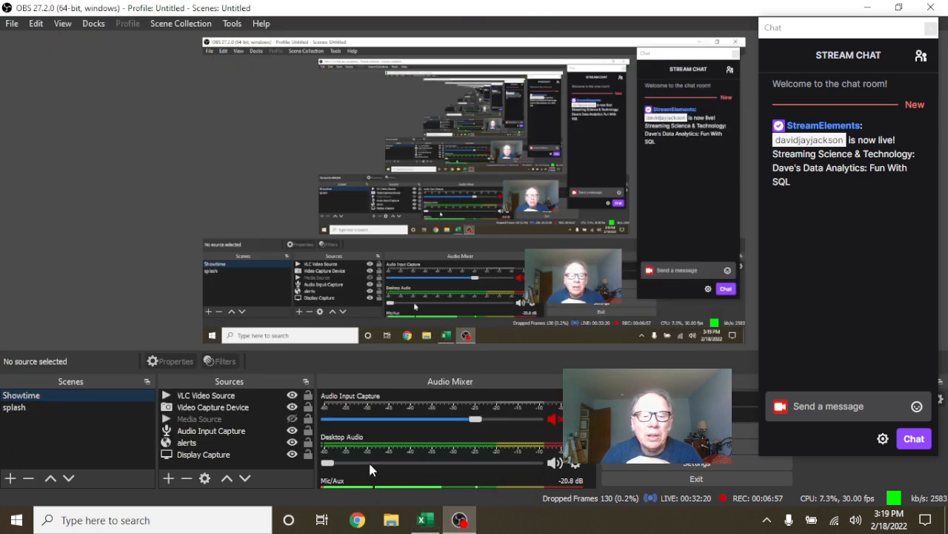